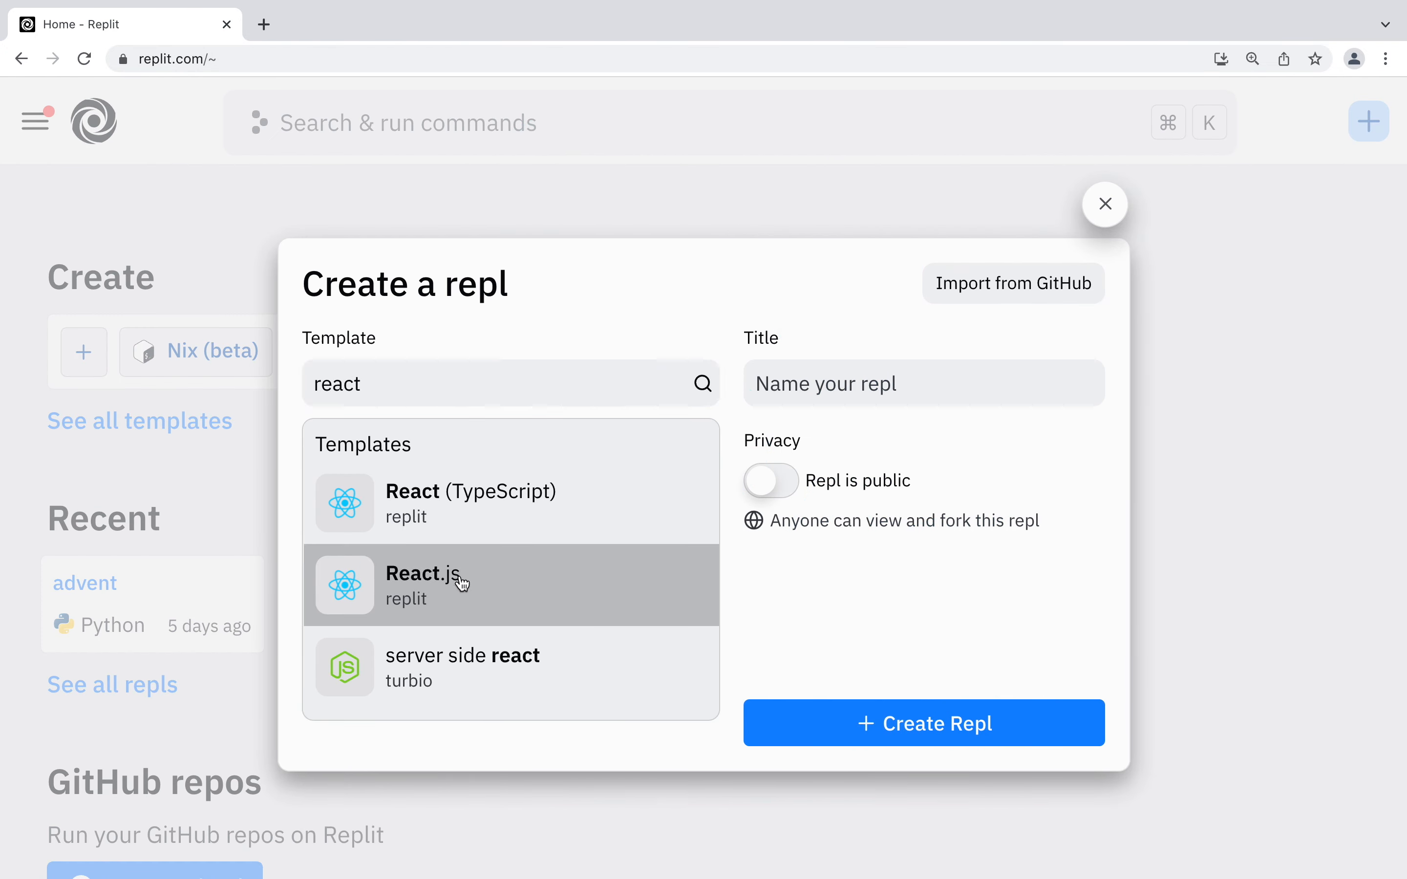
Step: Choose the React.js template and create the new repl
left_click(923, 723)
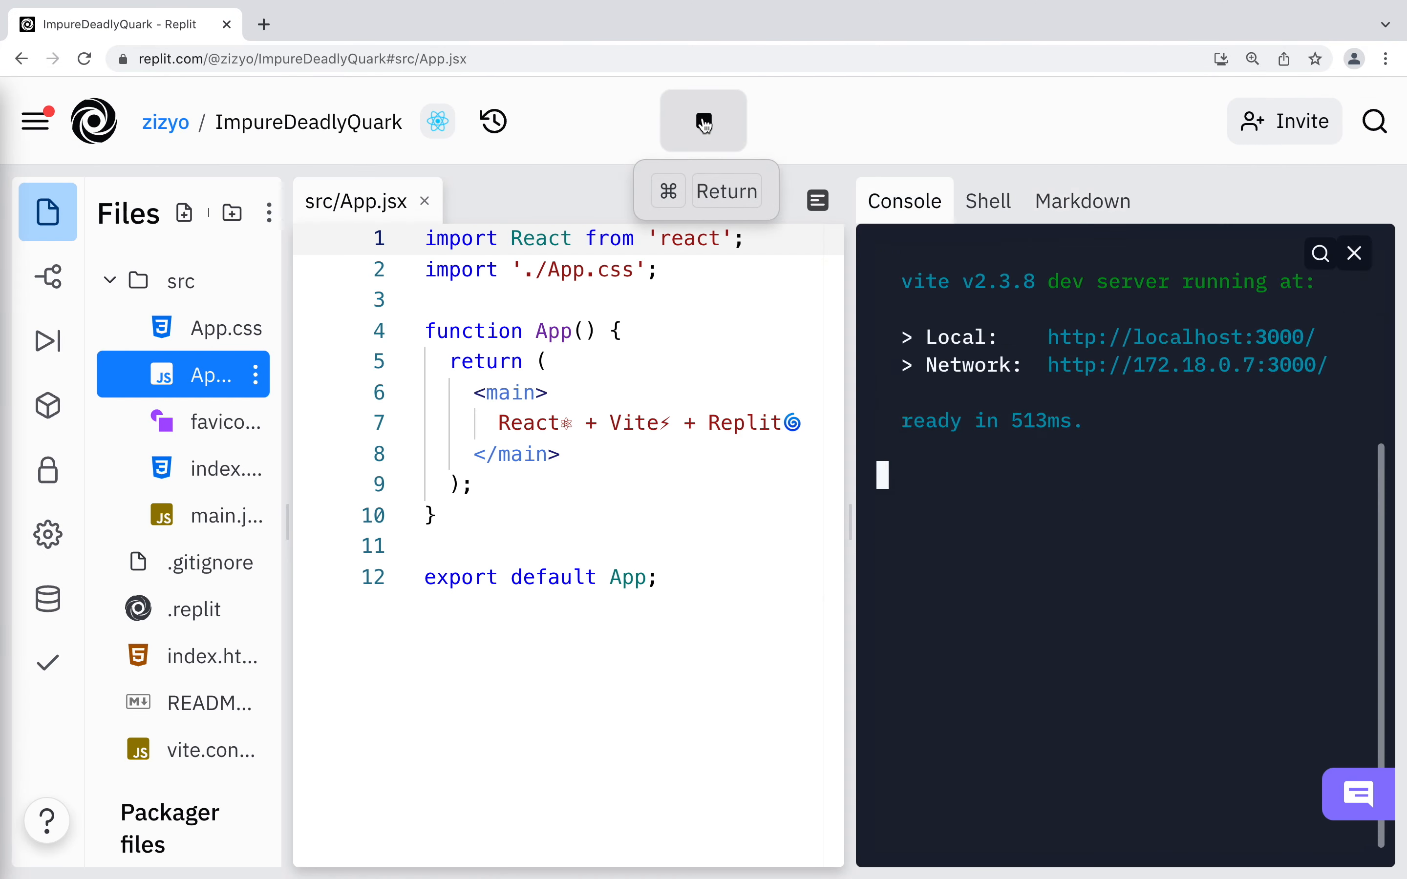
Step: Run the starter app, review index.html and main.jsx, then bring App.jsx into the editor
left_click(703, 121)
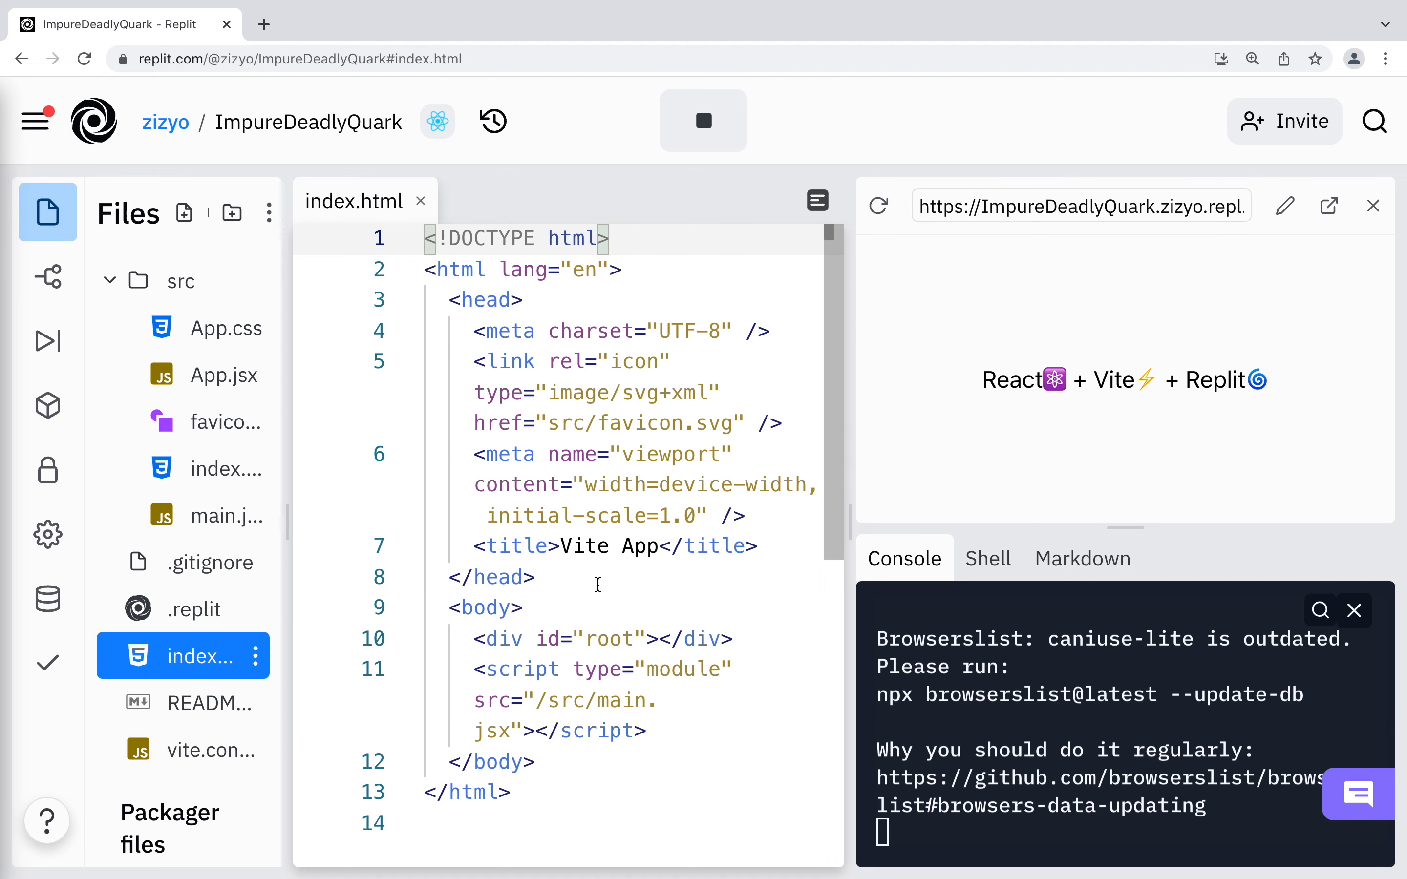
double_click(622, 701)
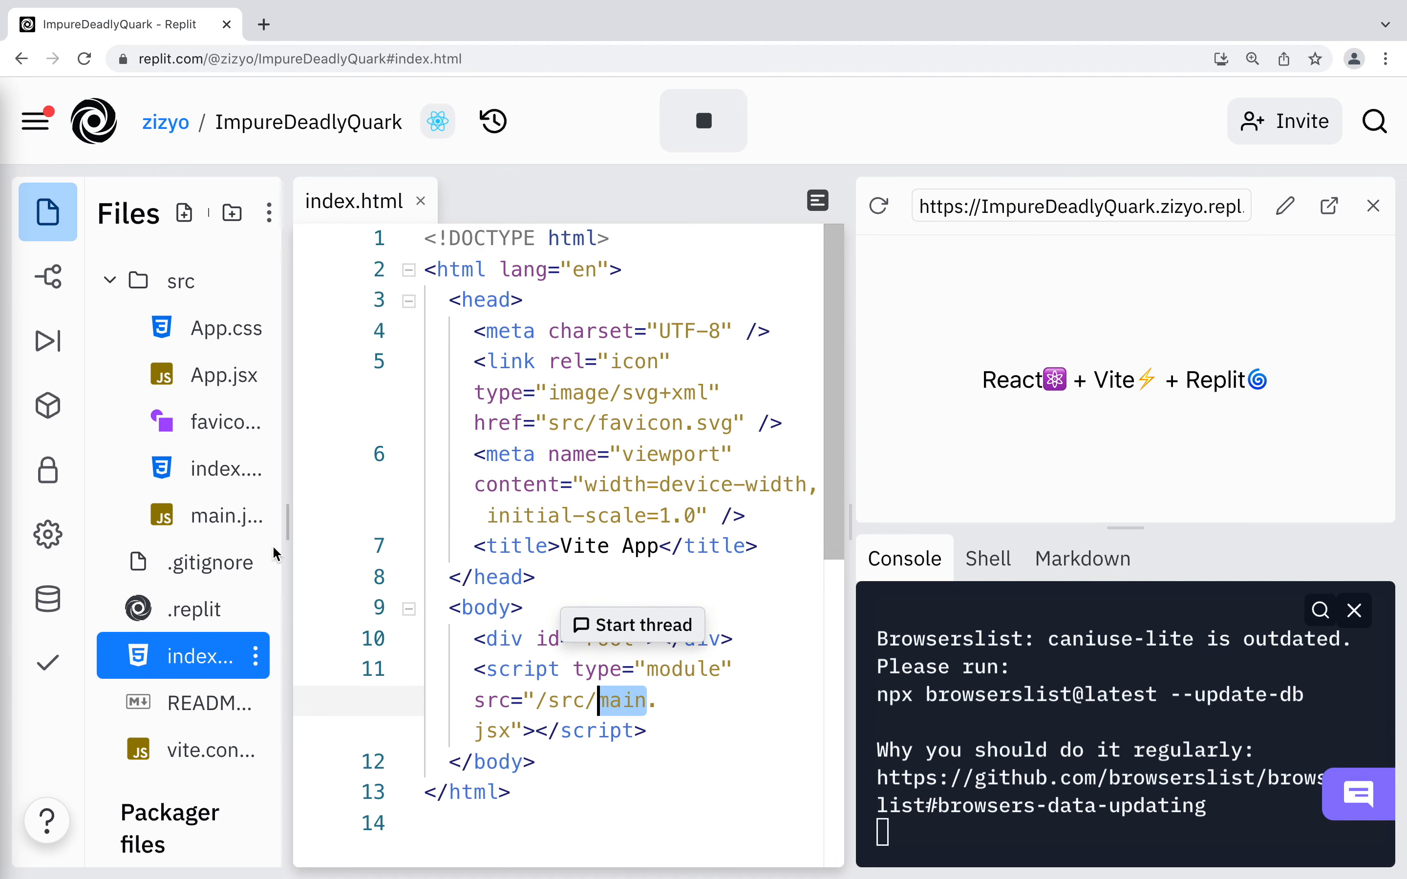
left_click(227, 515)
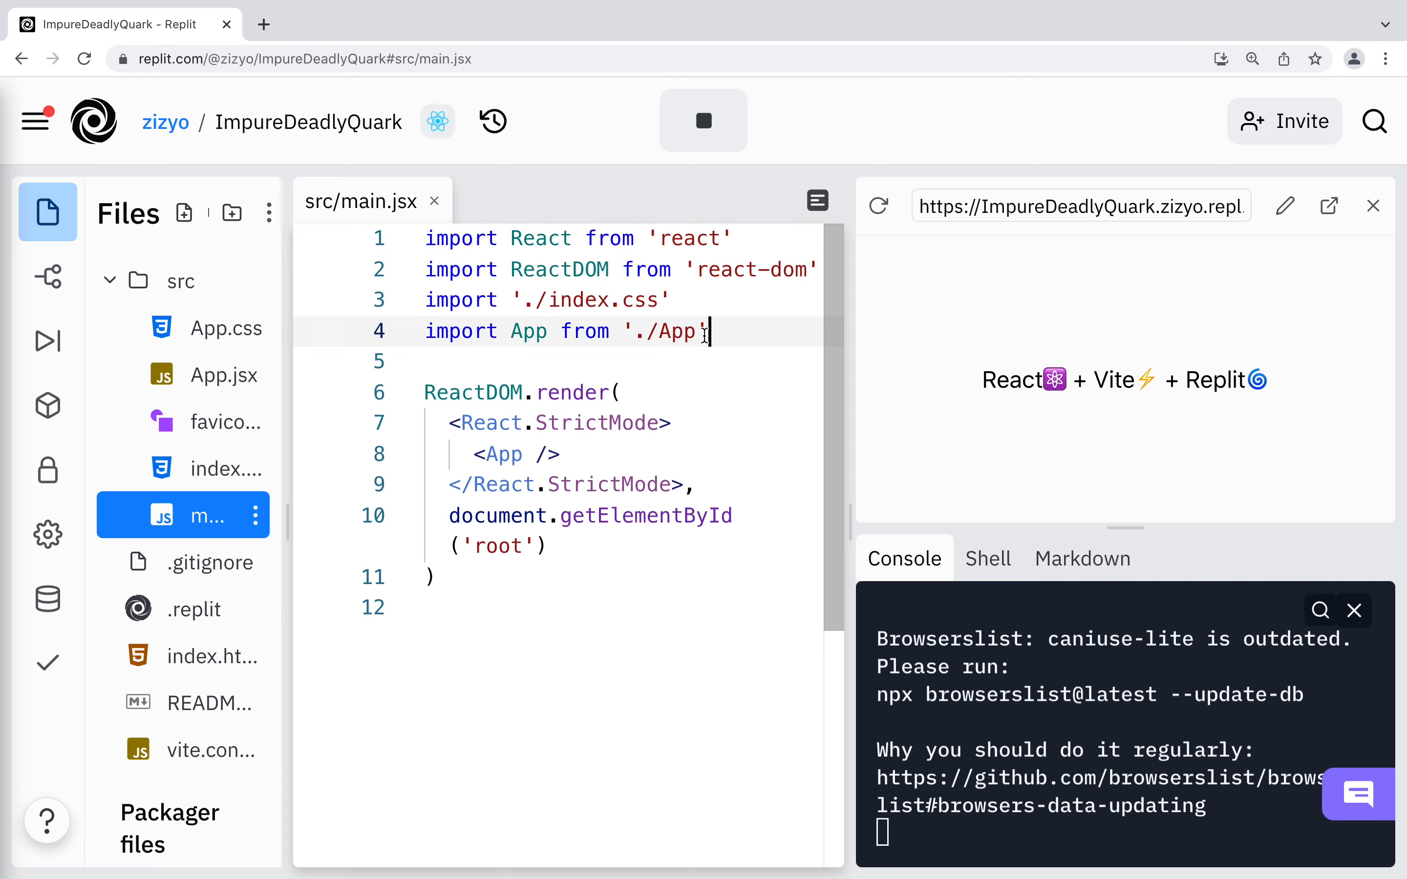
left_click(213, 375)
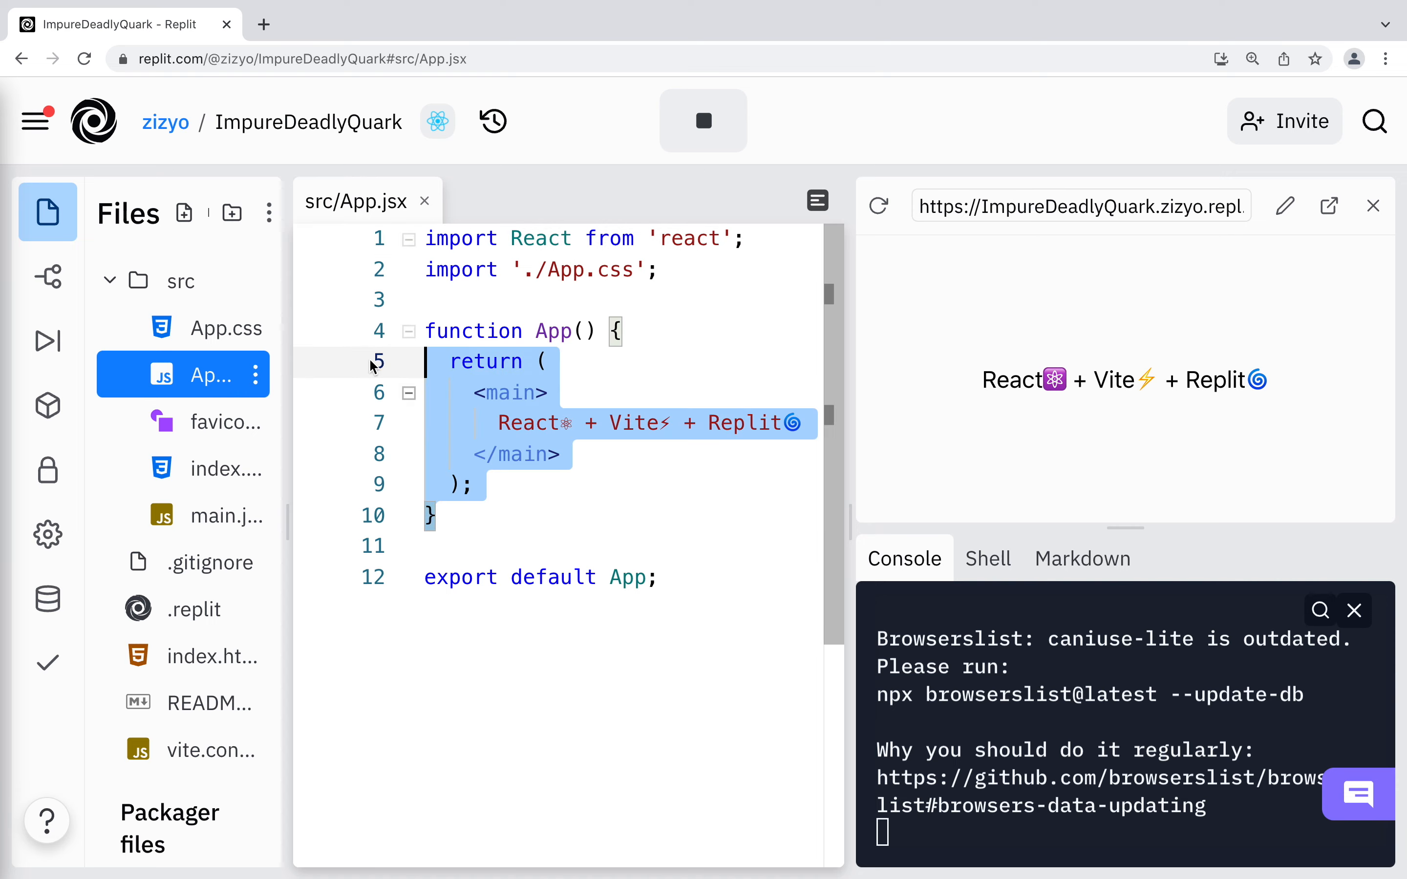
Step: Rewrite App as a class rendering a Board, and begin a Board class with 19 😀 squares and a score
type("class App extends React.Component {")
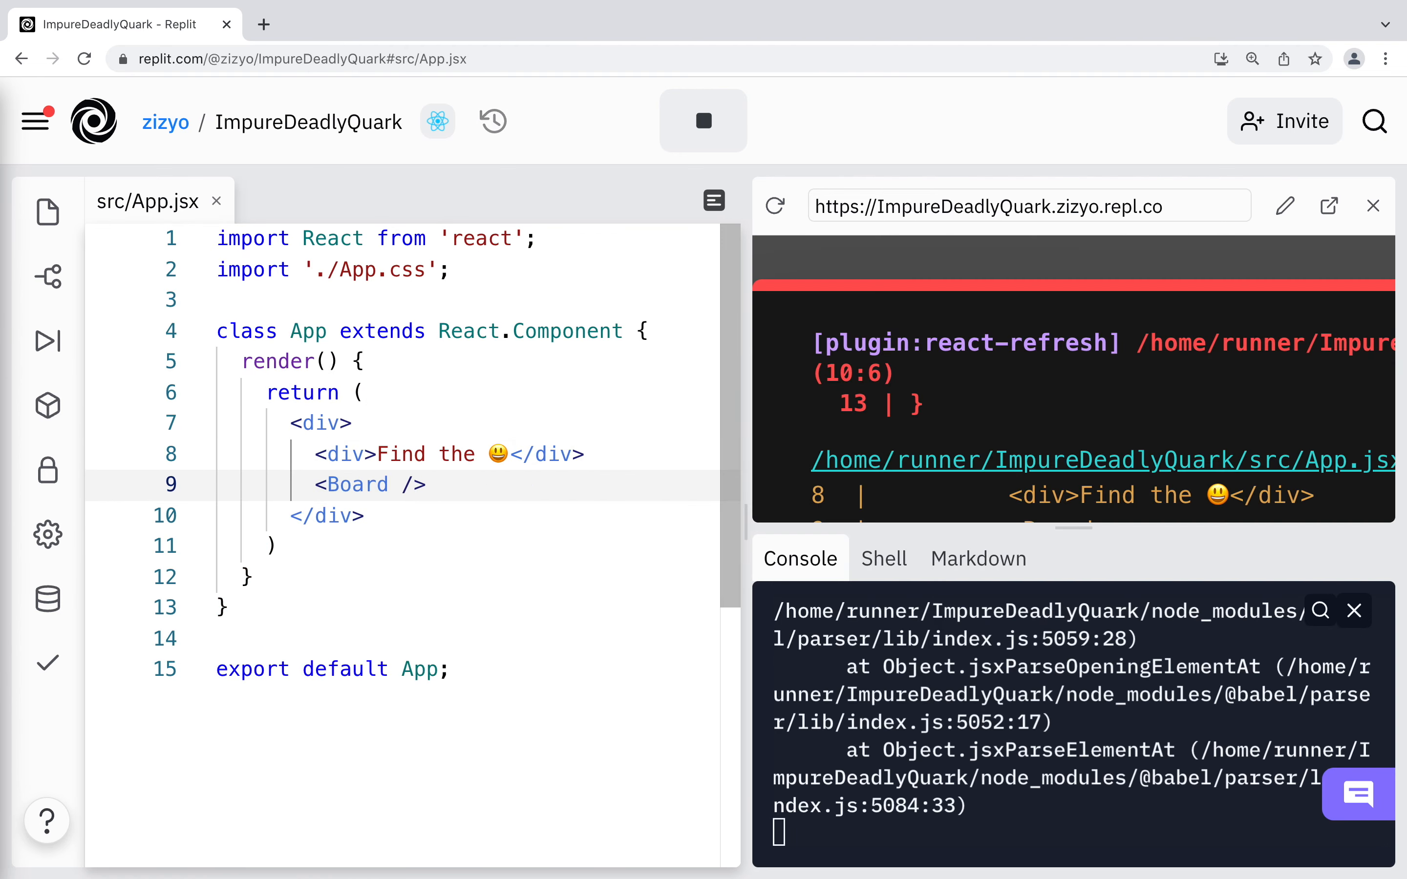
type("class Board")
type("function Square")
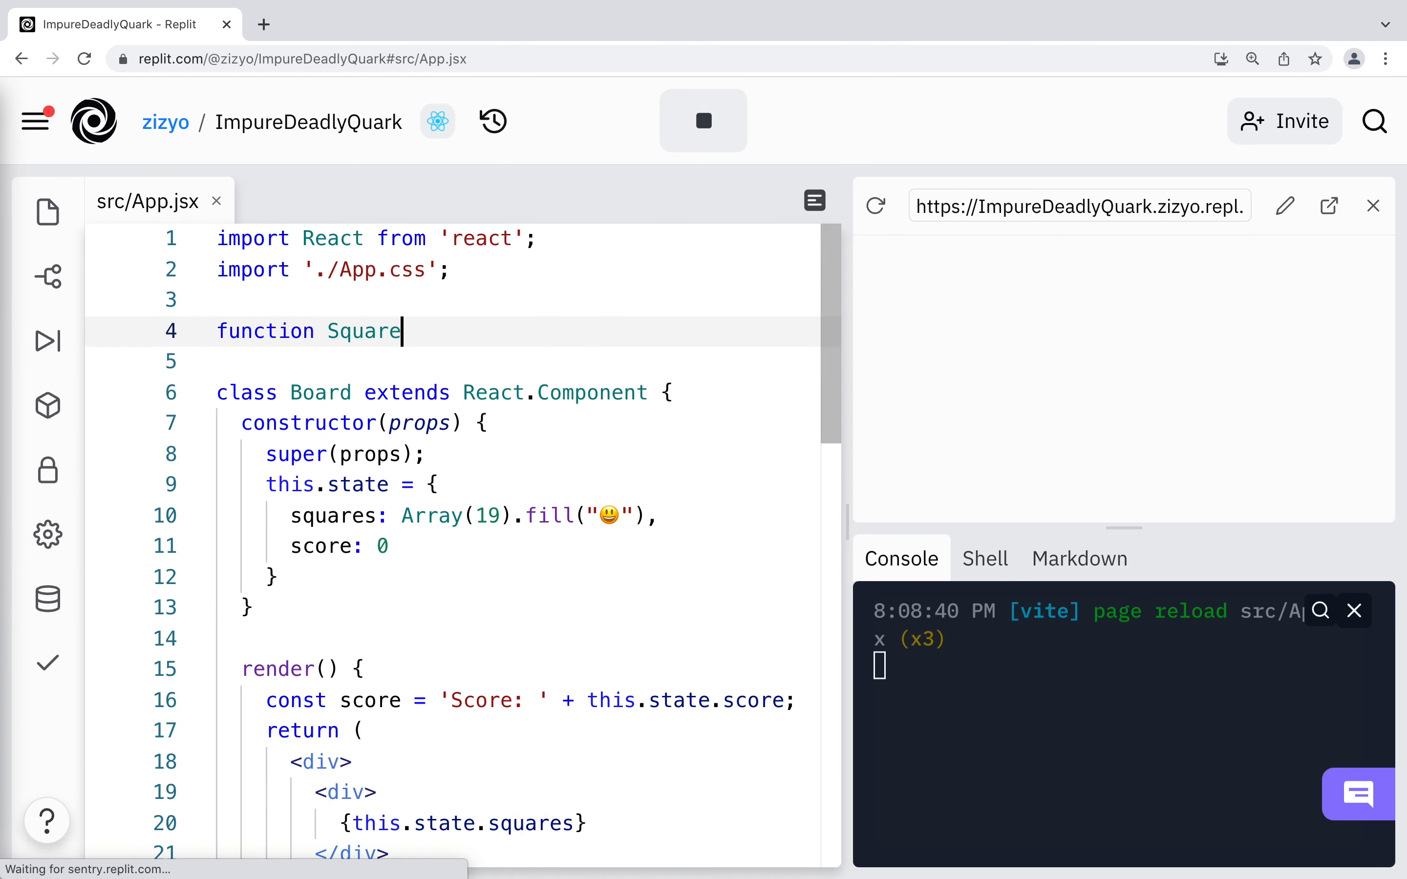
Step: Write Square(props) returning a button with className "square" and onClick={props.onClick}
type("(props) {")
type("<button className")
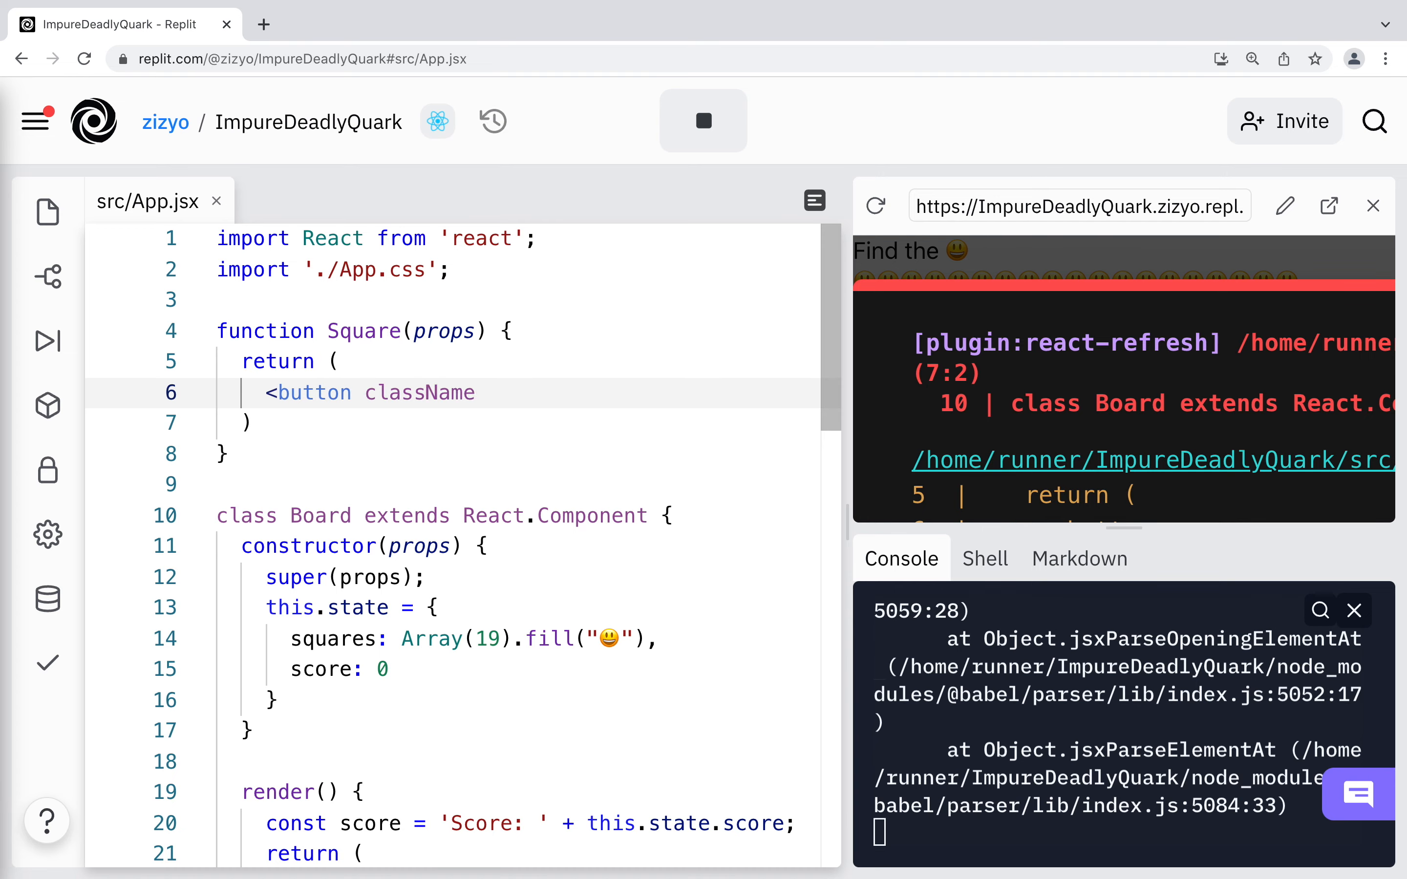
type("=\"square\" onClick")
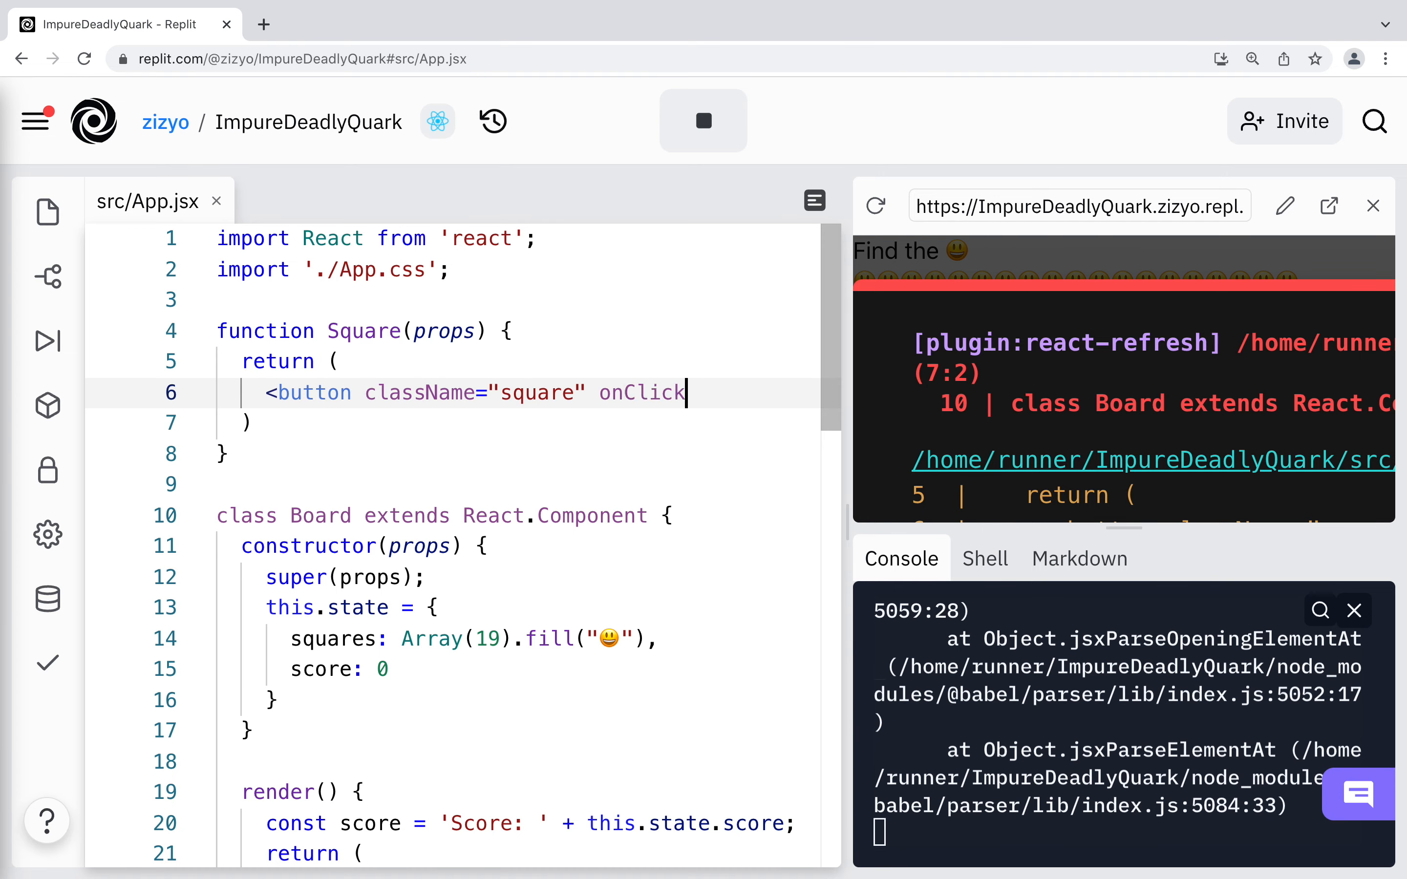
type("={props.onClick}>")
type("handleClick(i)")
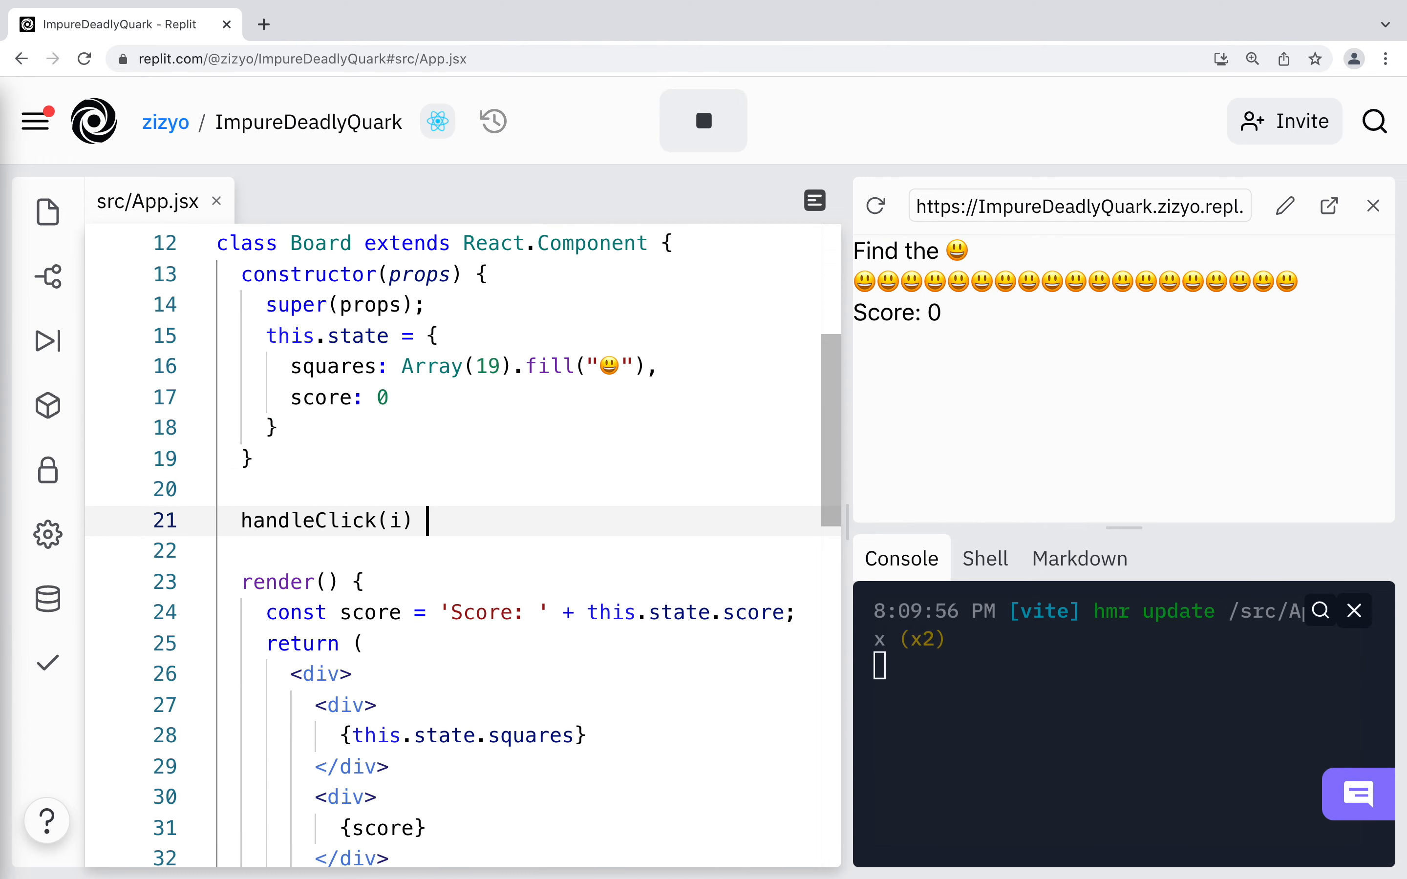
Step: Map this.state.squares to Square components with value={square} and an onClick handler
scroll("down", 3)
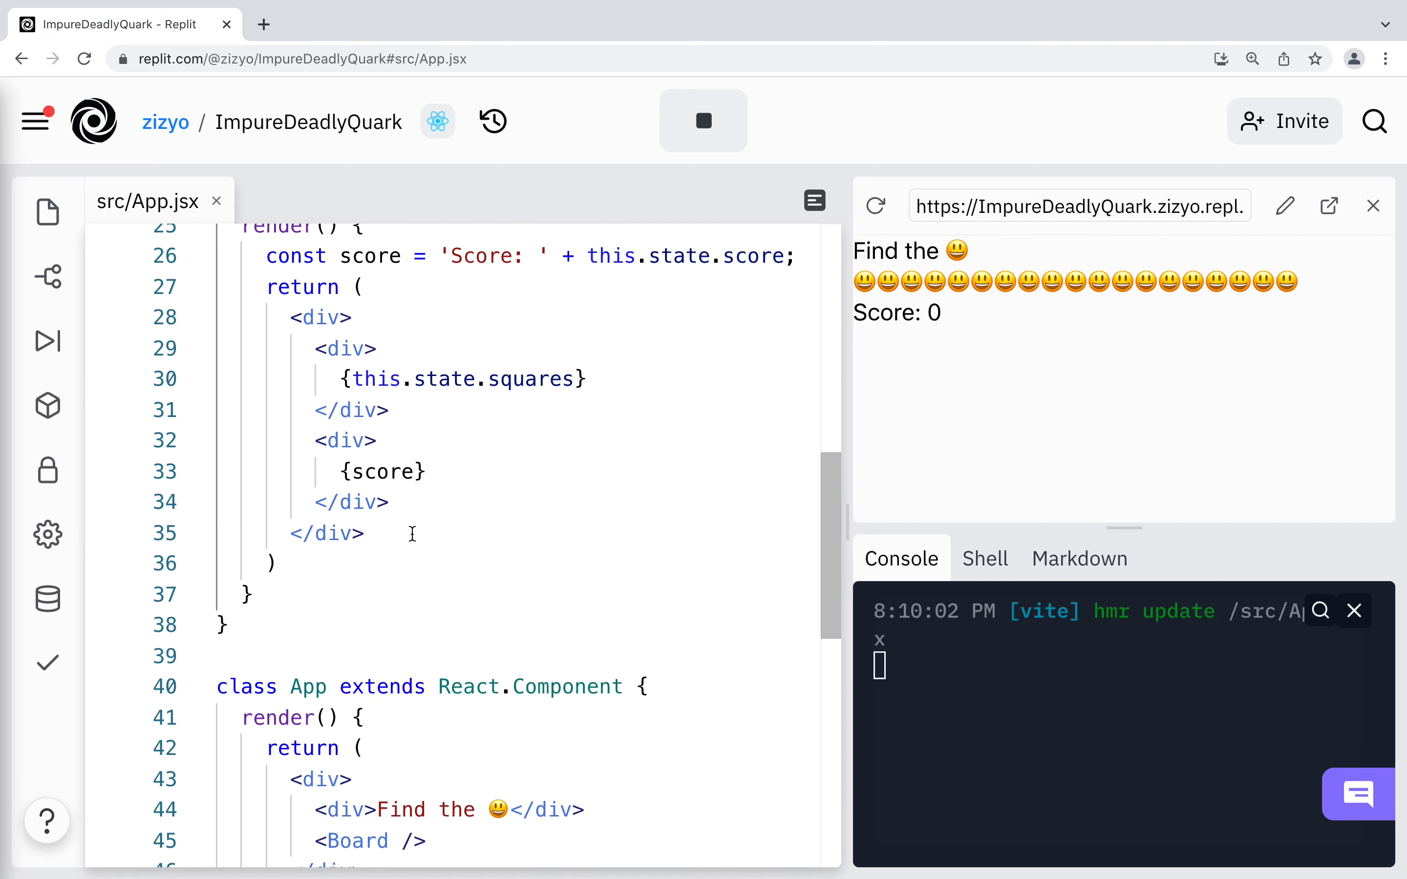
type(".map((square, i) => <Square value={square")
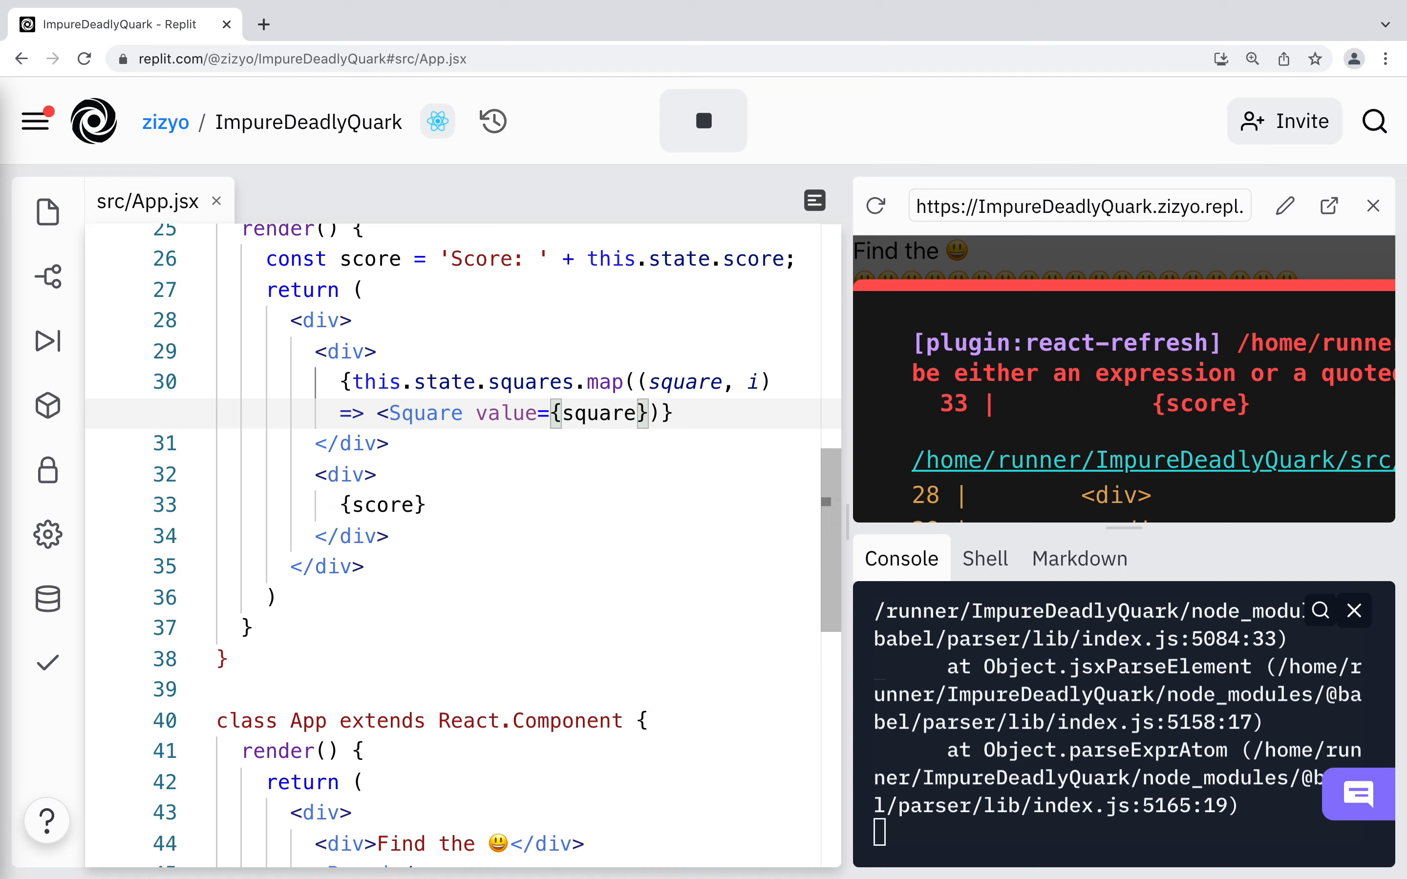
type("onClick={()")
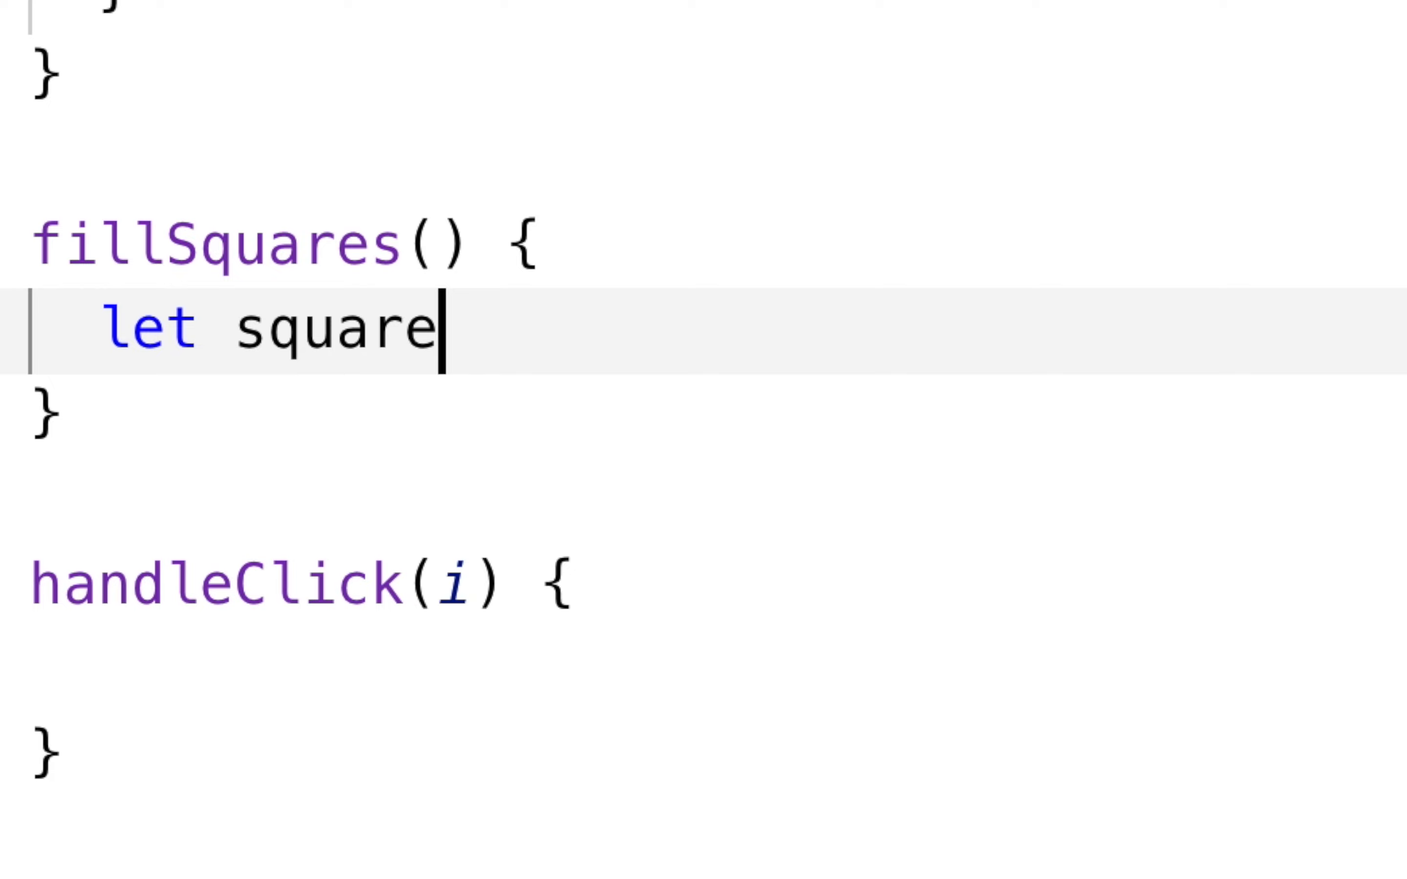
Step: Write fillSquares building squares = Array(19).fill("😀") in the Board class
type("s = Array(19).fi")
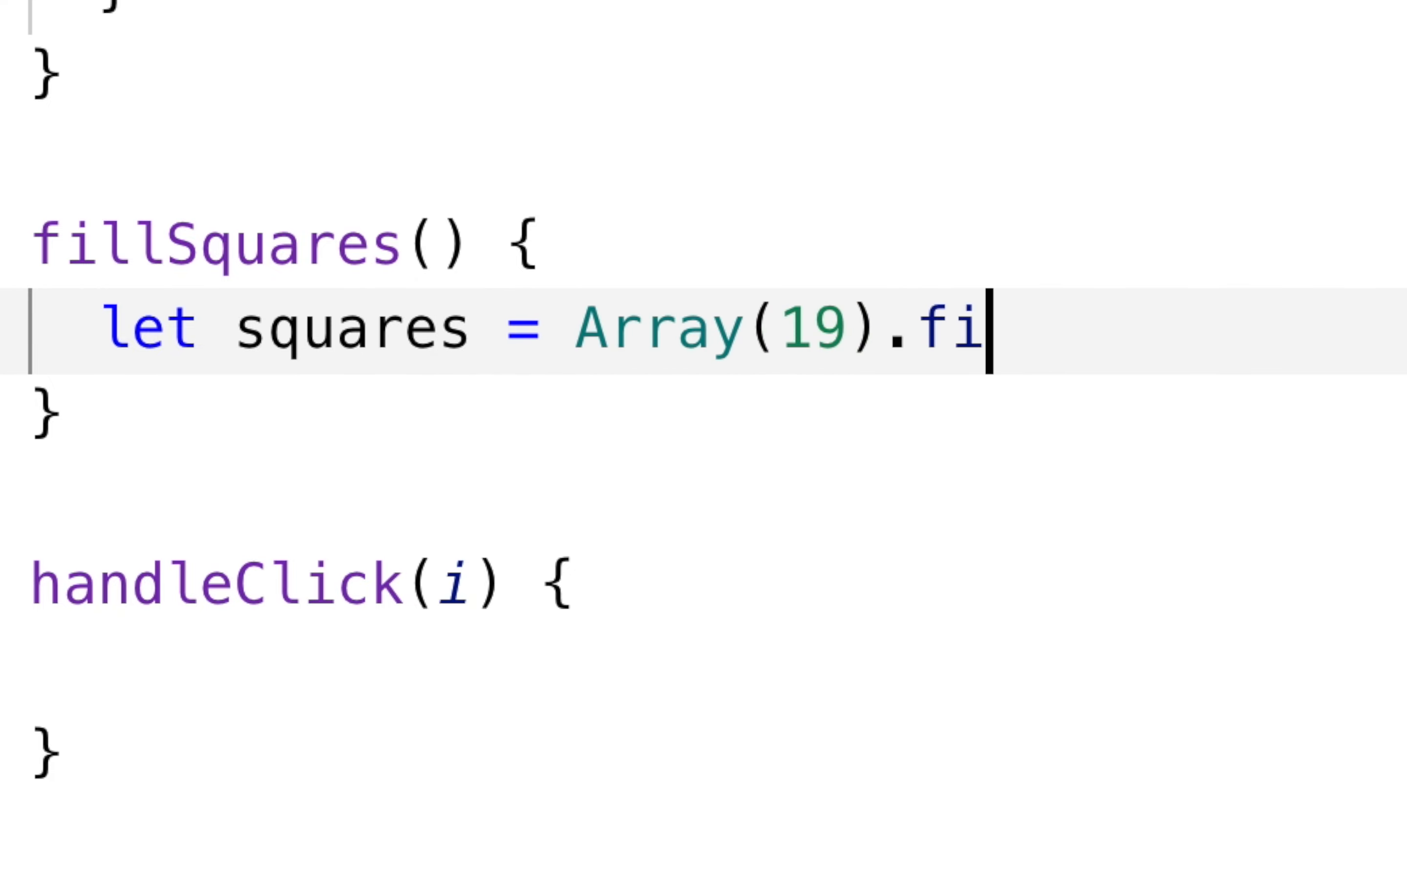
type("ll(\"😀\")")
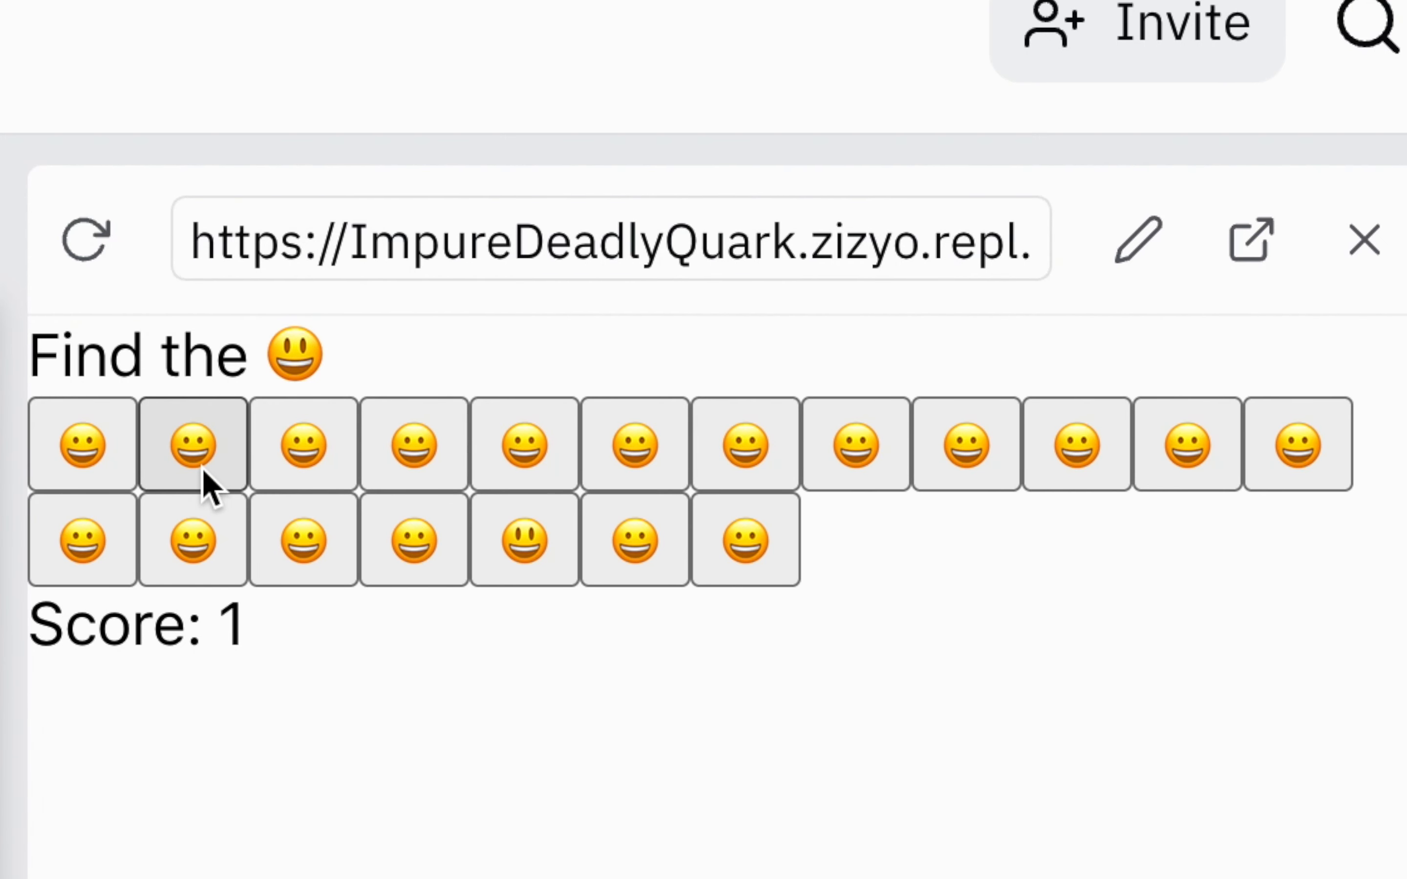
Step: Pick the 😃 to raise the score to 2, then a wrong square to reset it to 0
left_click(412, 445)
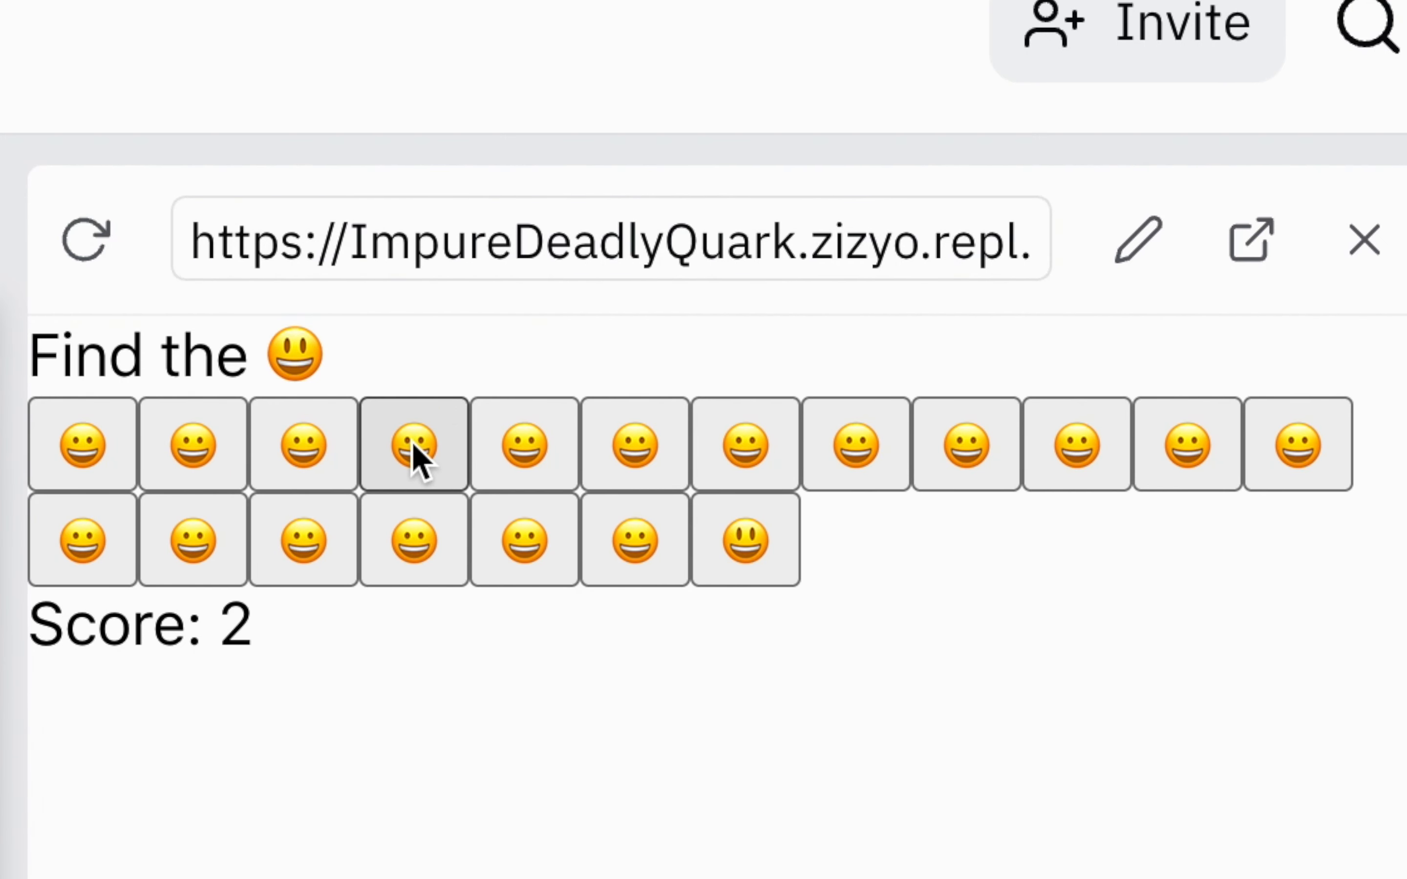
left_click(634, 445)
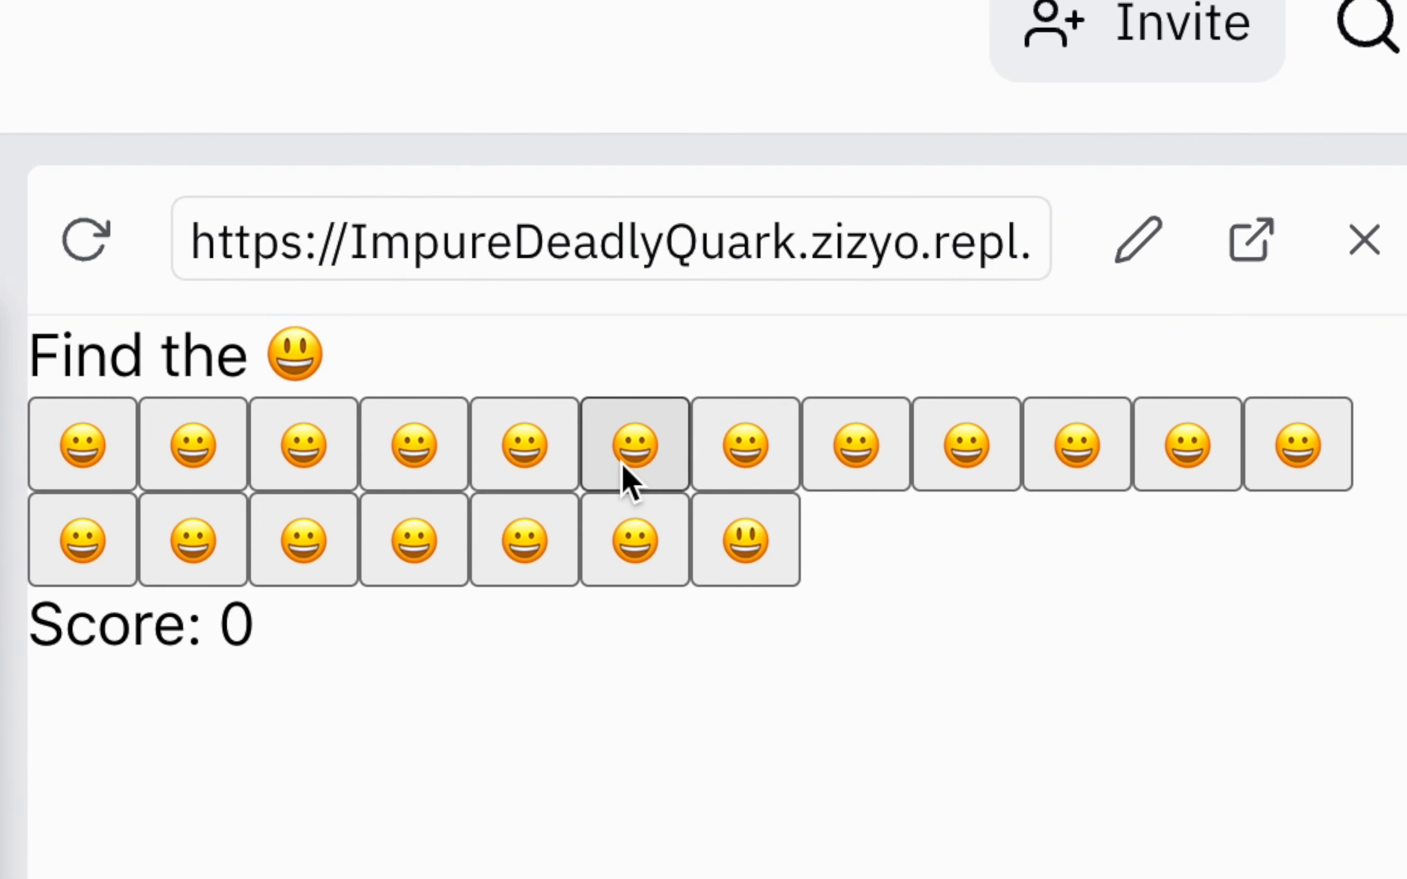